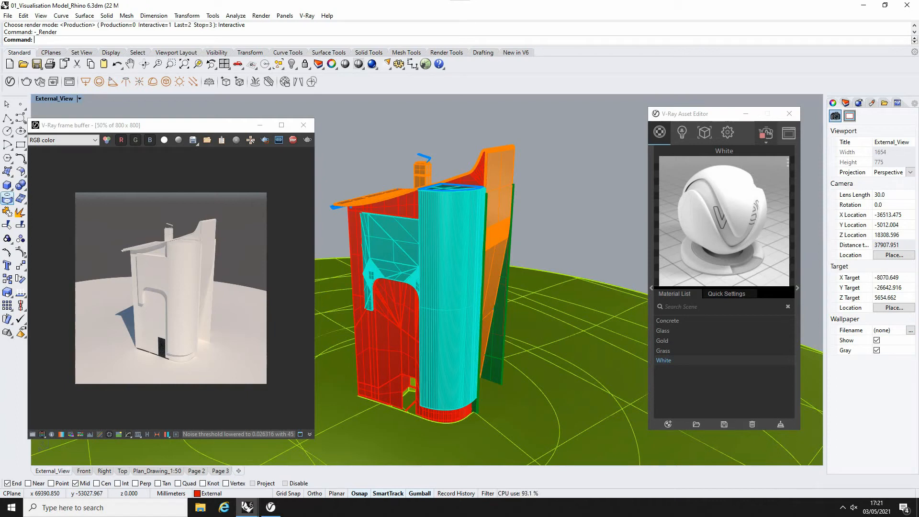
{"action": "mouse_move", "coordinate": [352, 174]}
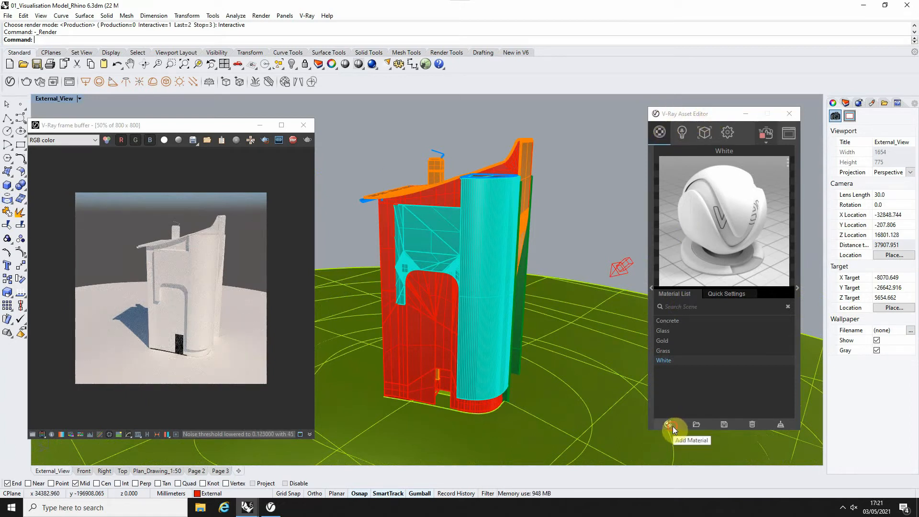
Add a new Toon material to the scene in the V-Ray Asset Editor.
{"action": "left_click", "coordinate": [667, 423]}
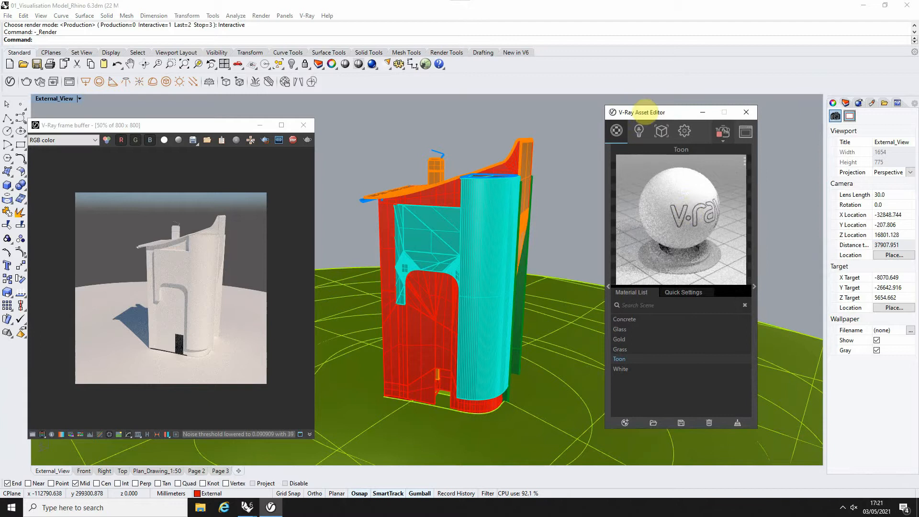
{"action": "mouse_move", "coordinate": [756, 244]}
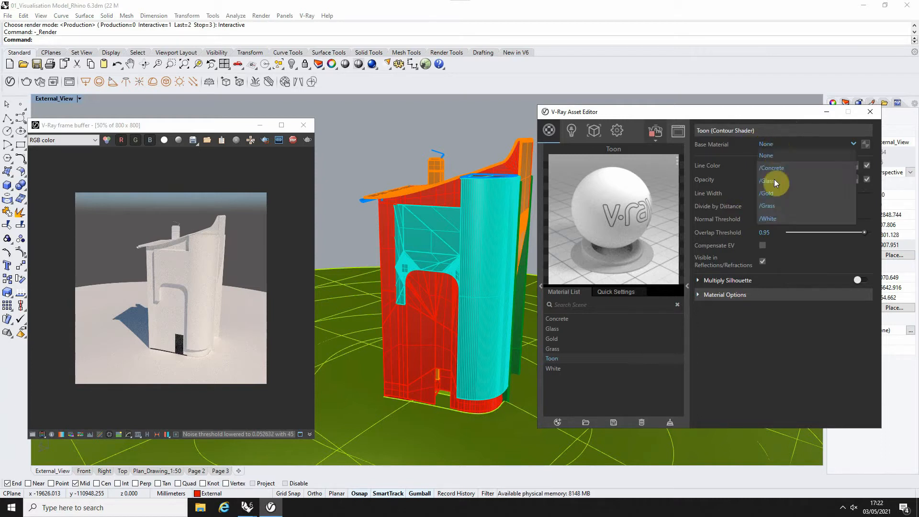
Set the Toon material's Base Material to White.
{"action": "left_click", "coordinate": [768, 218]}
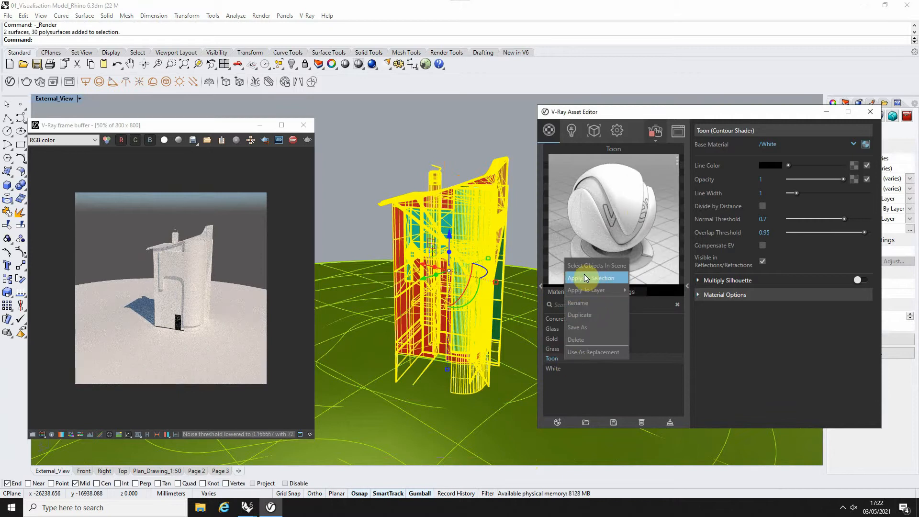
Apply the Toon material to the selected building surfaces.
{"action": "left_click", "coordinate": [584, 277]}
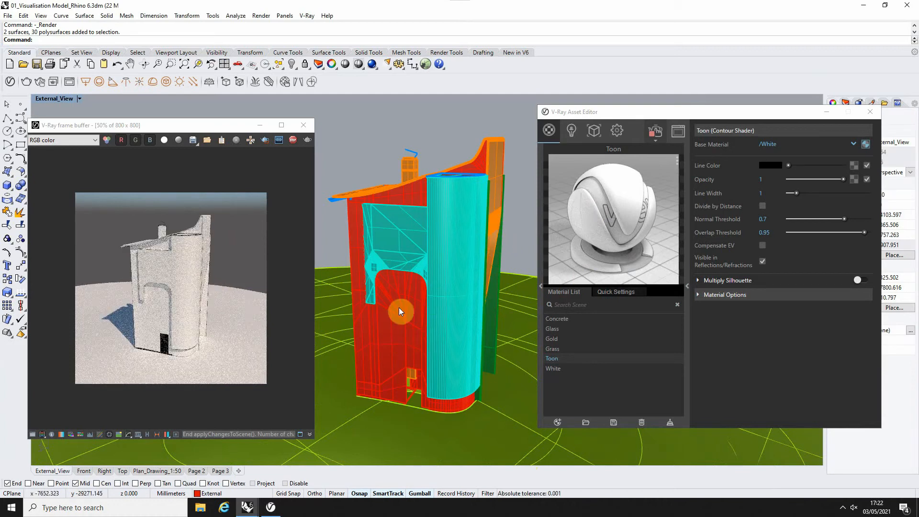
{"action": "mouse_move", "coordinate": [469, 259]}
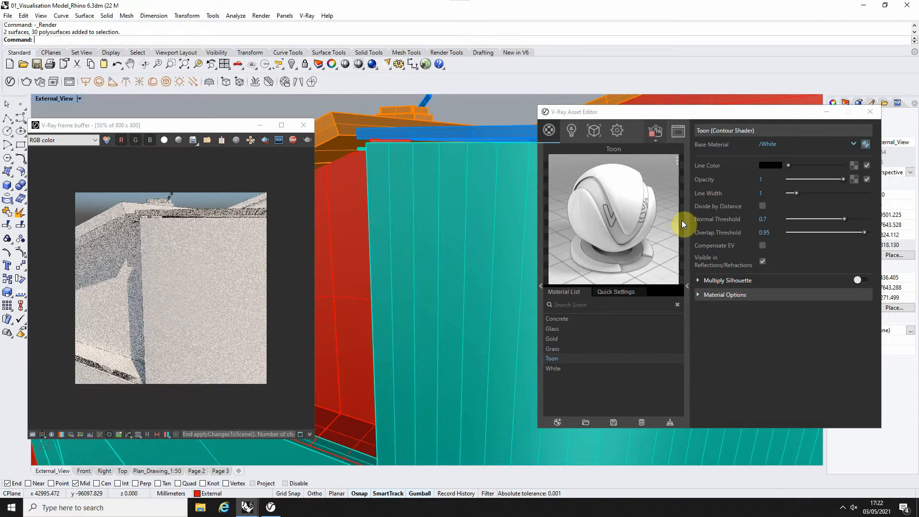
Set the Toon material's Line Width slider to 2.3.
{"action": "left_click_drag", "start_coordinate": [794, 192], "coordinate": [806, 192]}
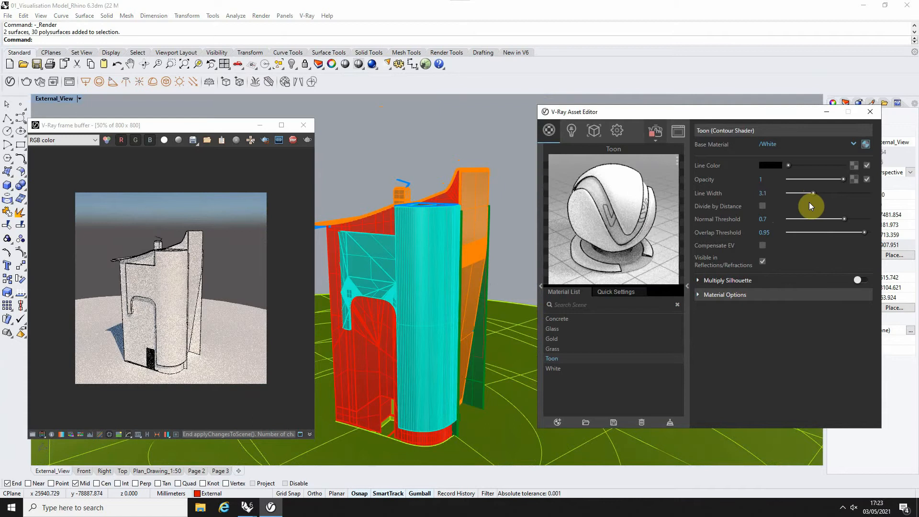
{"action": "left_click_drag", "start_coordinate": [832, 193], "coordinate": [806, 193]}
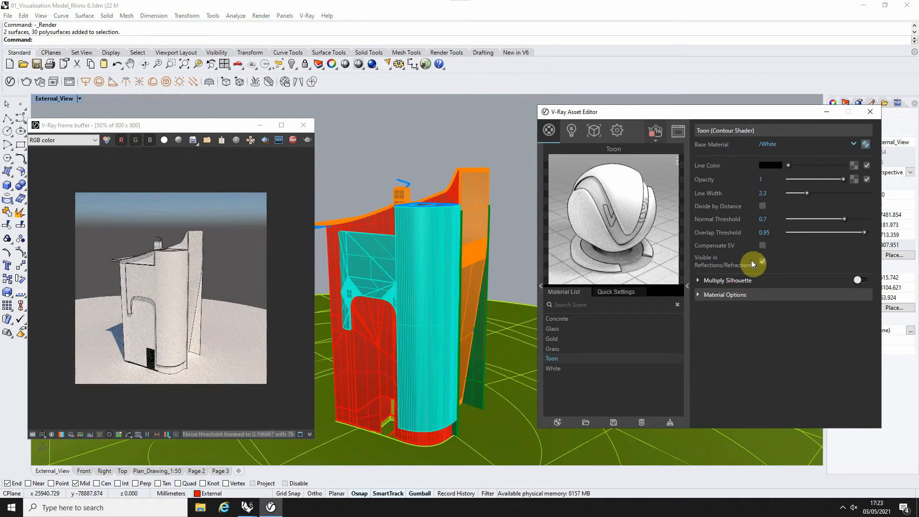
{"action": "left_click", "coordinate": [762, 260]}
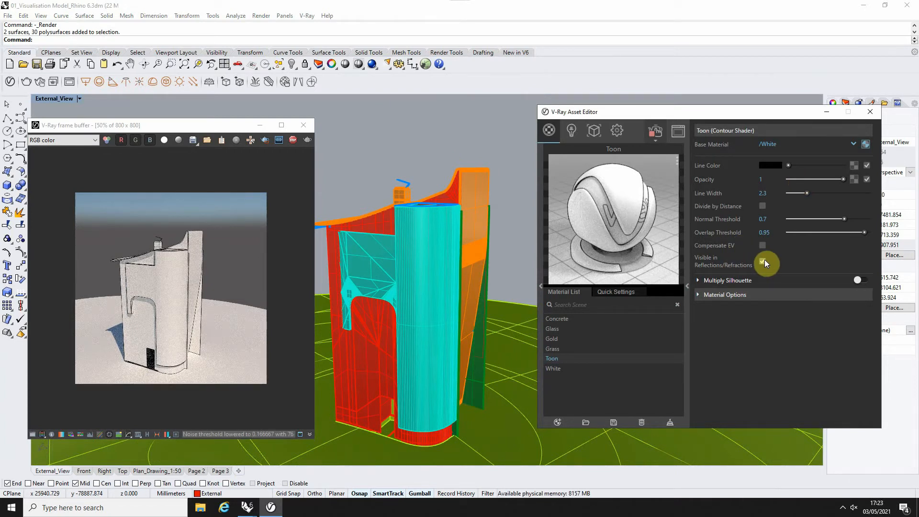
{"action": "left_click", "coordinate": [762, 261]}
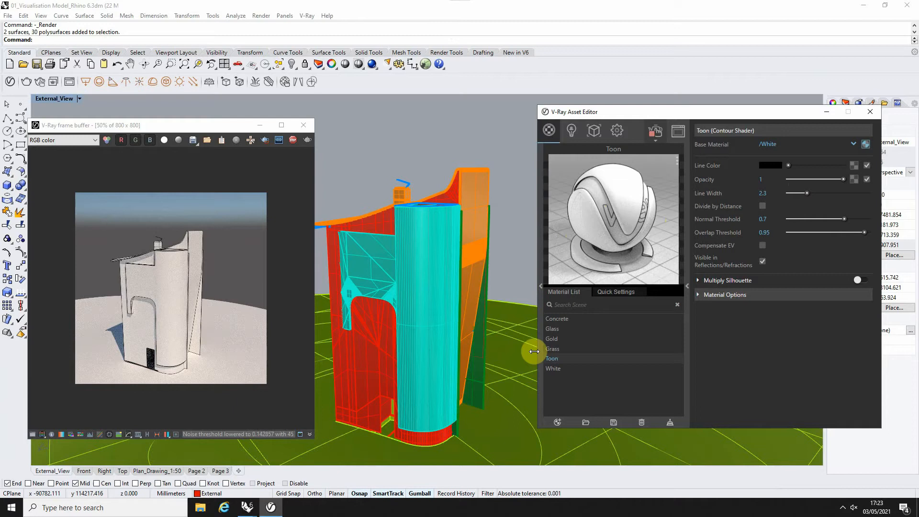
{"action": "mouse_move", "coordinate": [600, 185]}
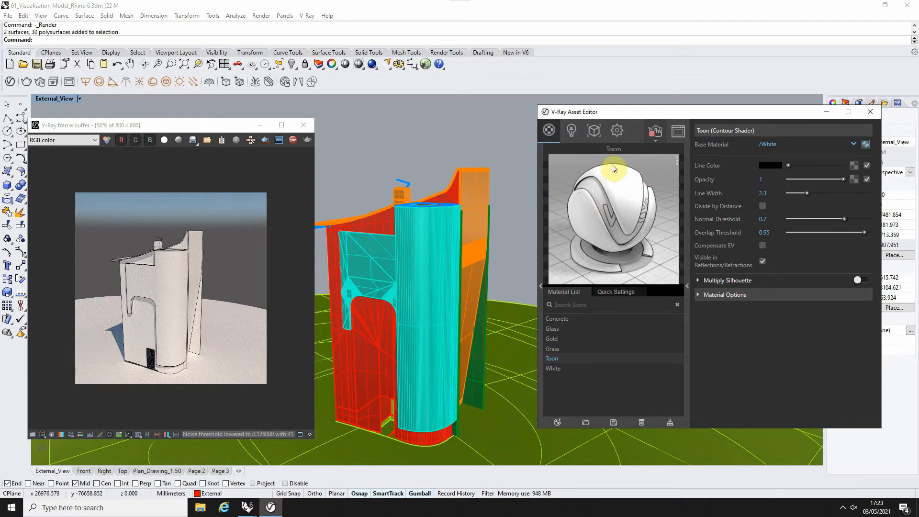
{"action": "left_click", "coordinate": [557, 422]}
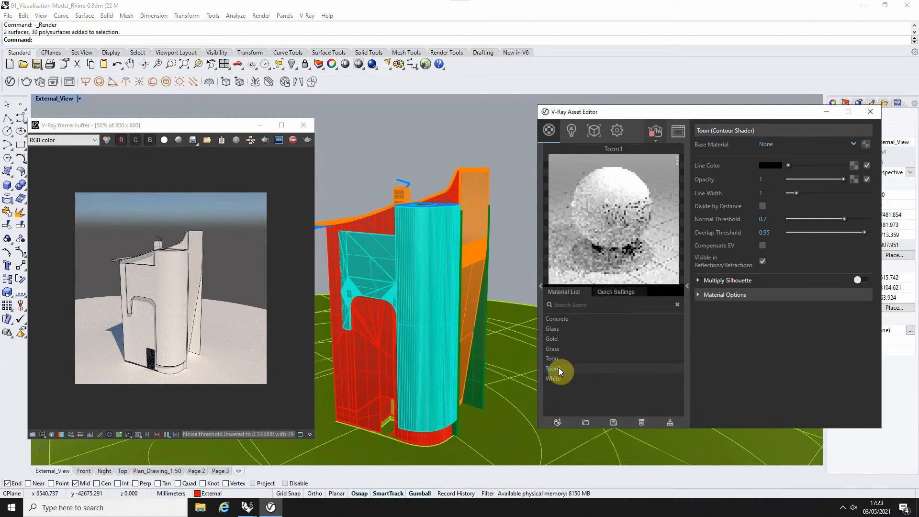
Set Toon1's base material to Glass and select the building's curved glass.
{"action": "left_click", "coordinate": [559, 369]}
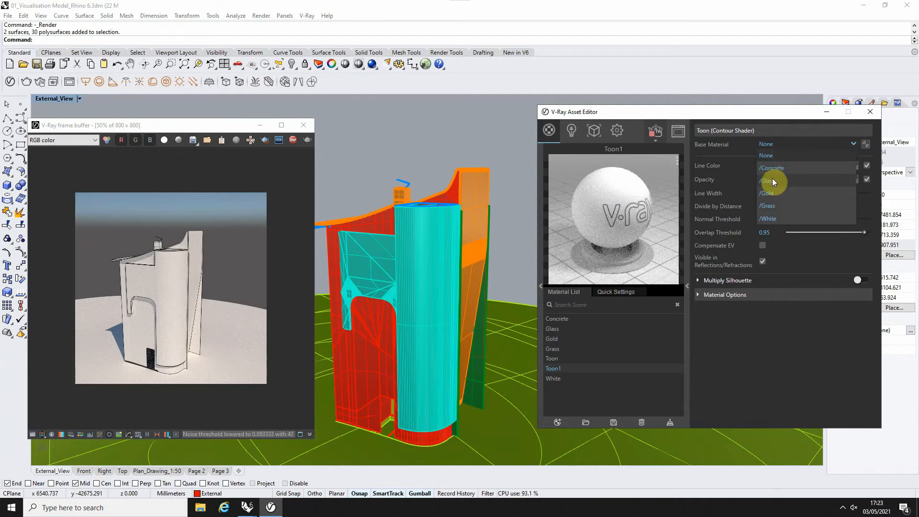
{"action": "left_click", "coordinate": [770, 181]}
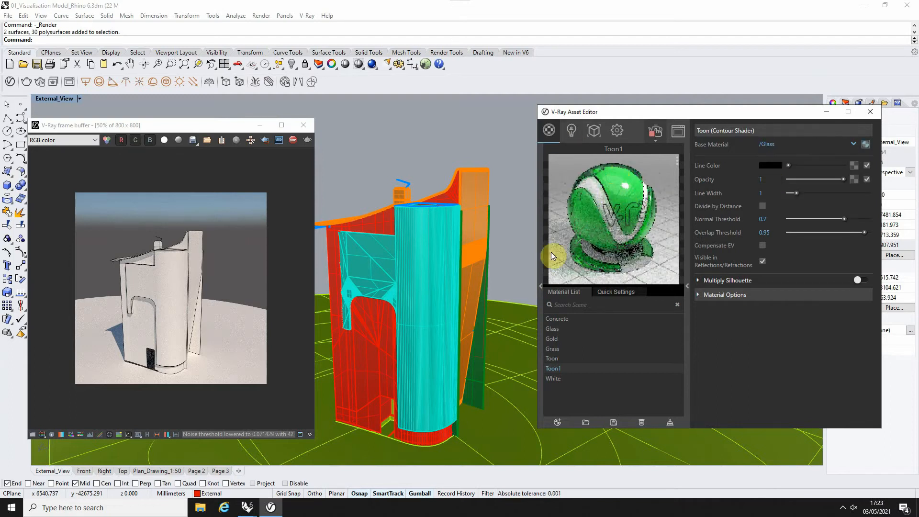
{"action": "left_click", "coordinate": [427, 264]}
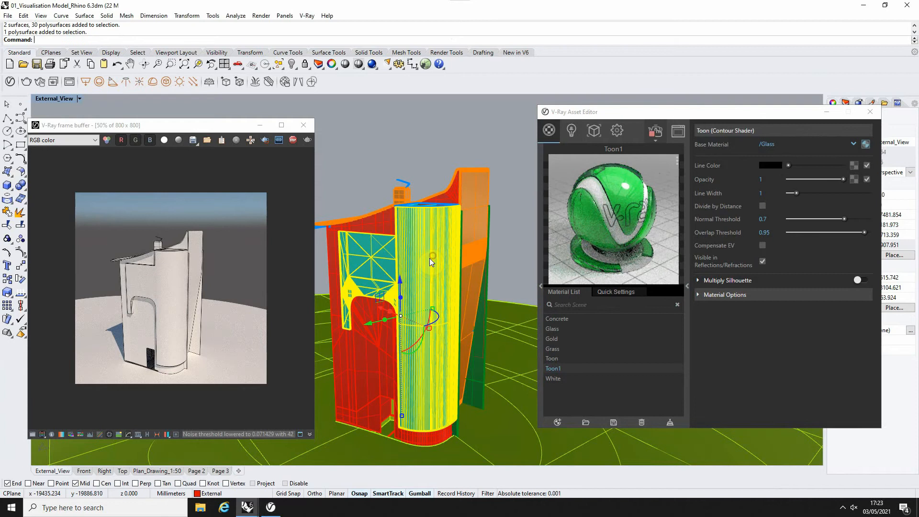
{"action": "right_click", "coordinate": [553, 368]}
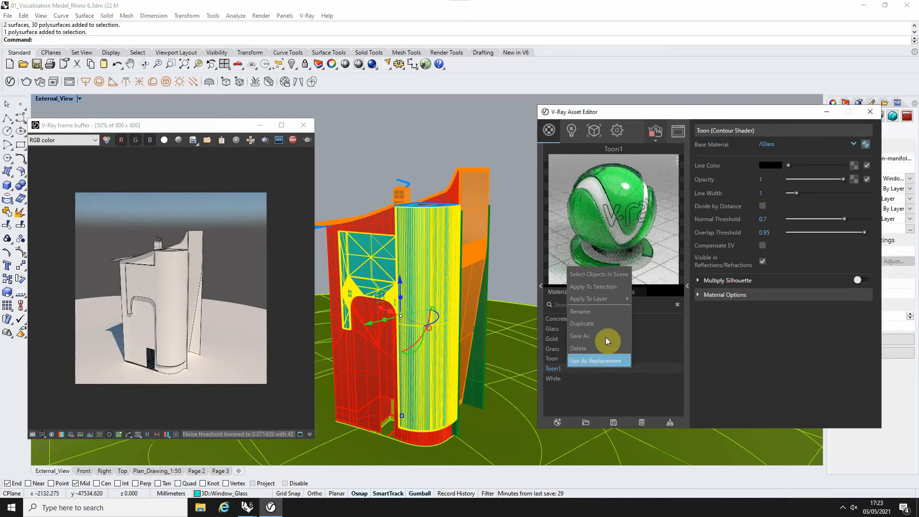
Apply Toon1 to the selected curved glass.
{"action": "left_click", "coordinate": [595, 360]}
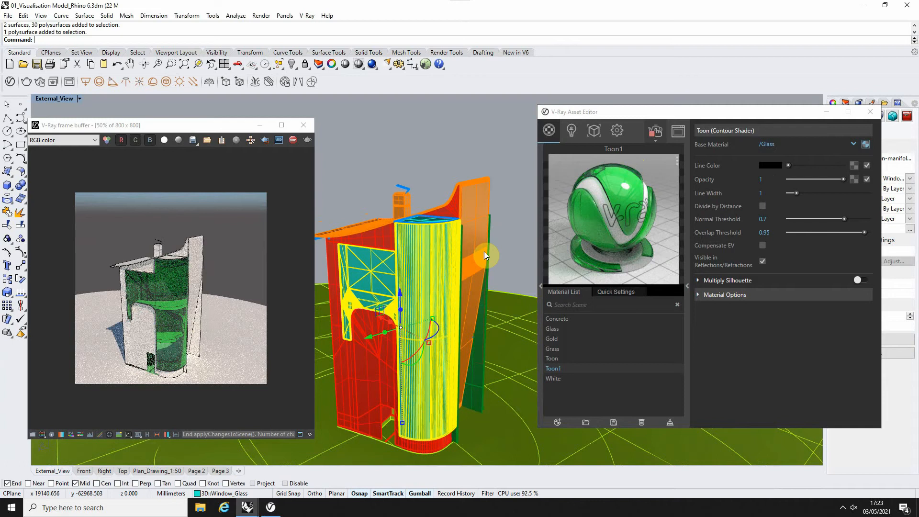
Set Toon1's Line Width slider to 2.4.
{"action": "left_click_drag", "start_coordinate": [483, 255], "coordinate": [442, 282]}
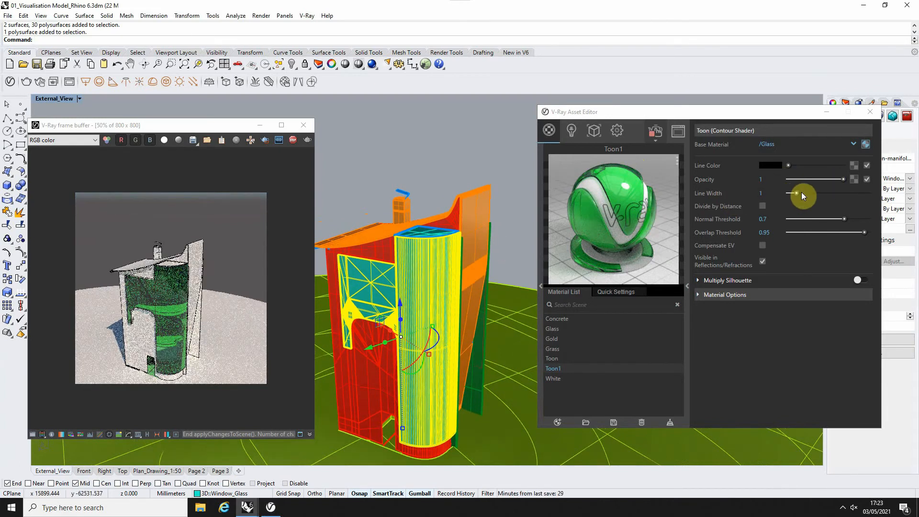
{"action": "left_click_drag", "start_coordinate": [788, 193], "coordinate": [801, 192]}
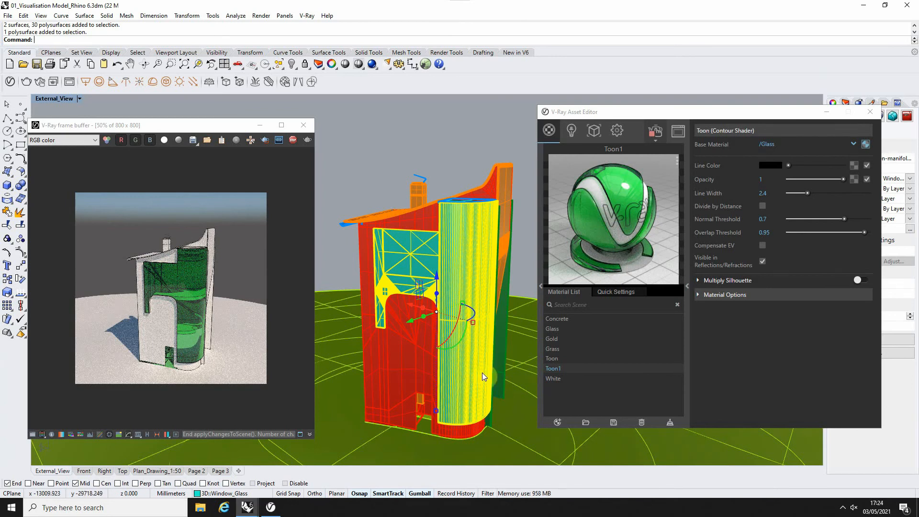
{"action": "mouse_move", "coordinate": [488, 350]}
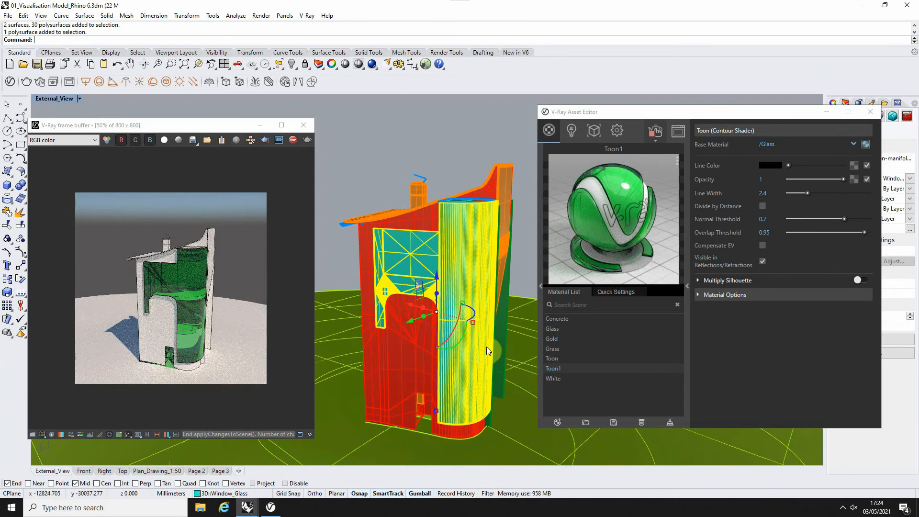